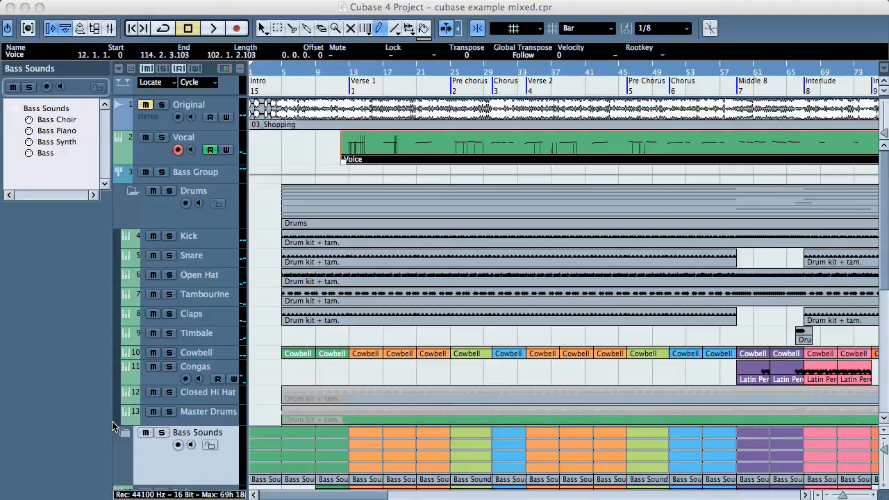
pyautogui.moveTo(577, 316)
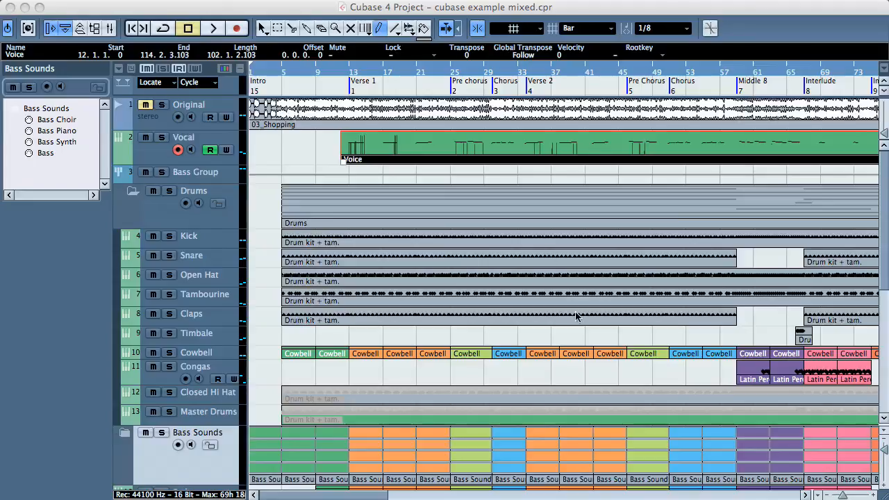
pyautogui.moveTo(375, 77)
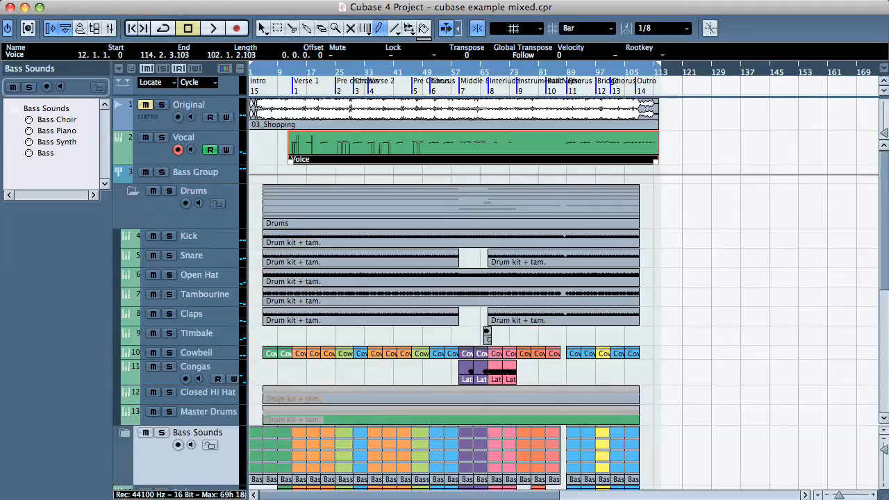
# Start an audio mixdown export from the File menu's Export commands
pyautogui.click(21, 4)
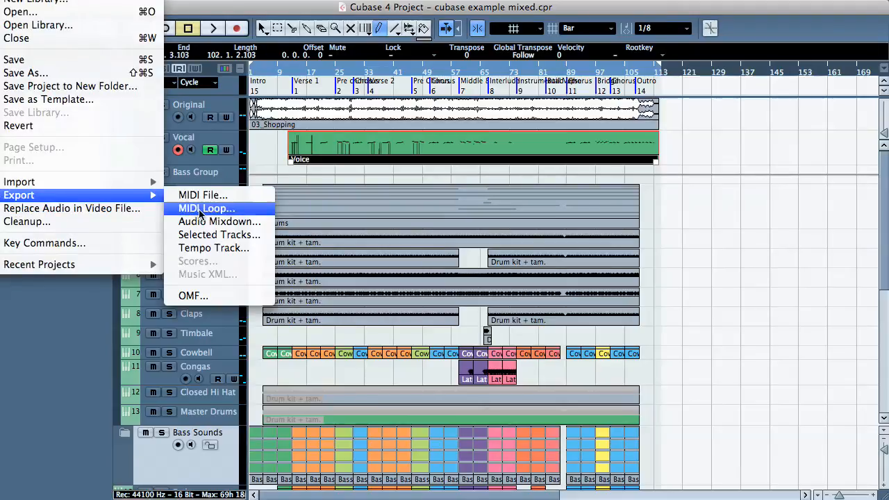
pyautogui.click(220, 223)
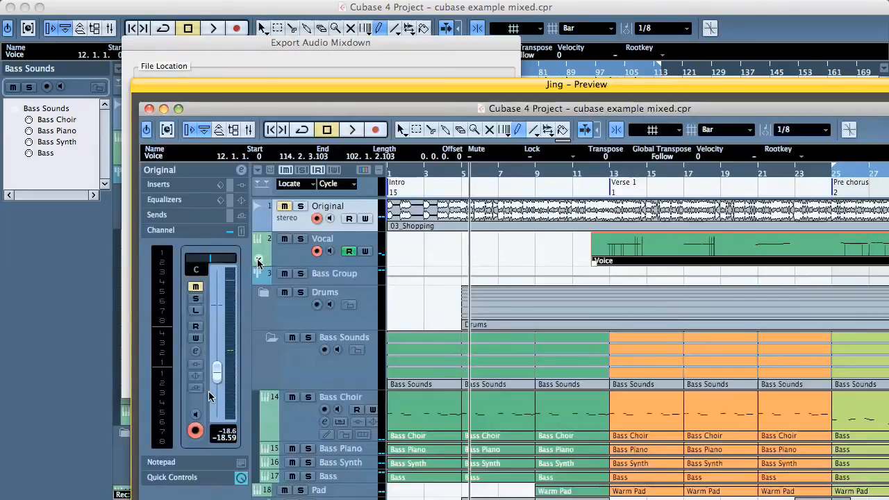
pyautogui.moveTo(267, 48)
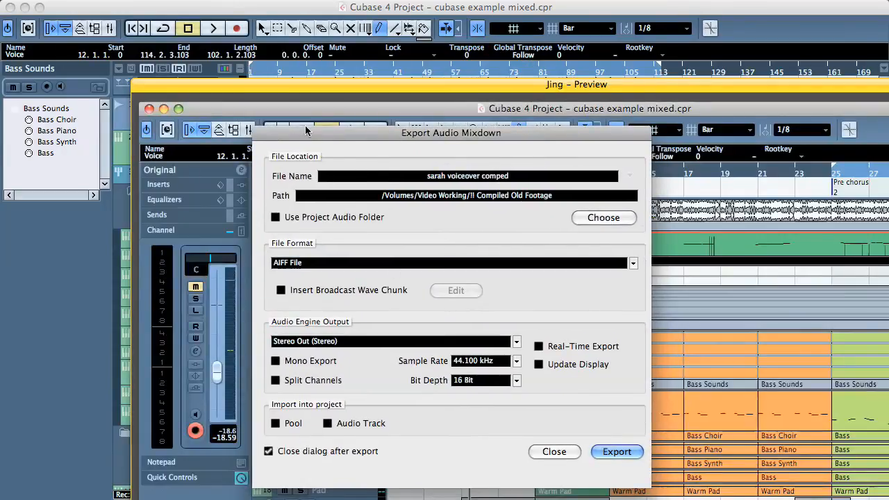
# Replace the export file name with 'Bloggs Fred Shopping Mix 1 Win Media'
pyautogui.moveTo(305, 132); pyautogui.dragTo(437, 123)
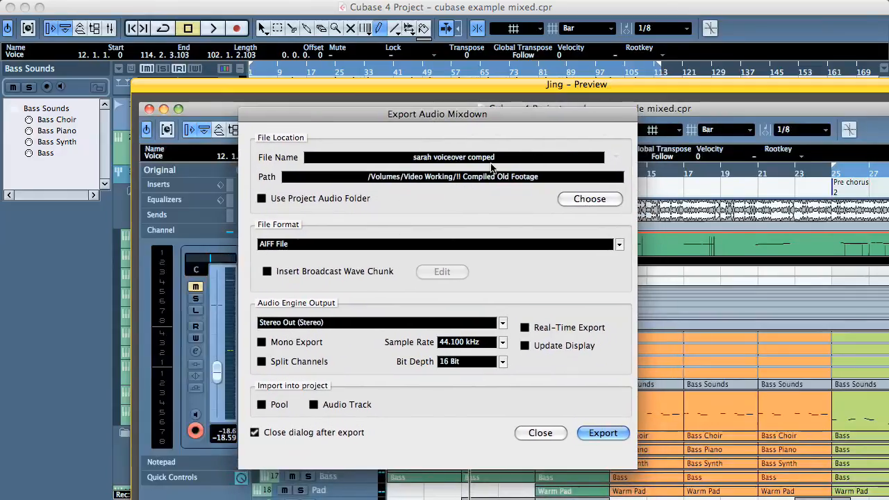
pyautogui.click(453, 157)
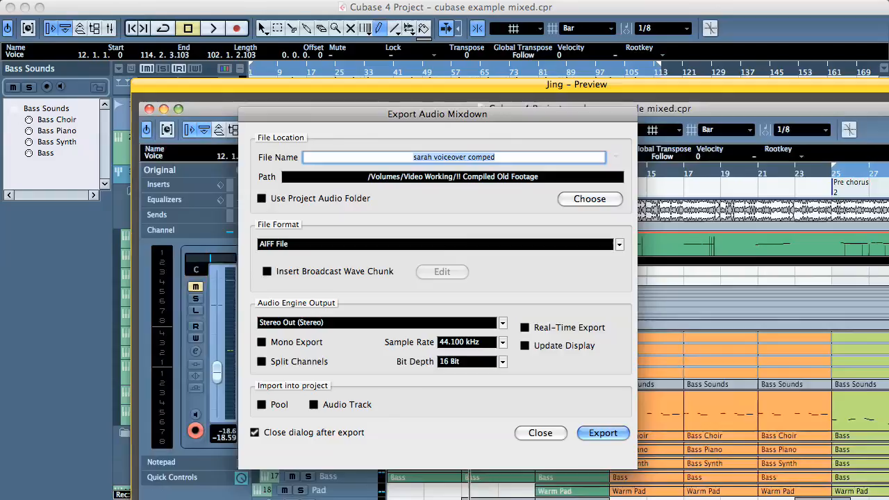
pyautogui.write('Shoppl')
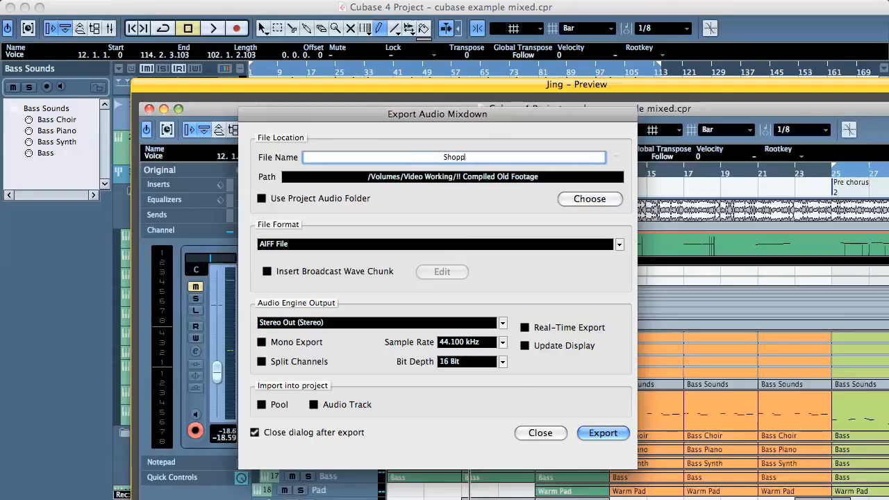
pyautogui.write('ng Mix 1')
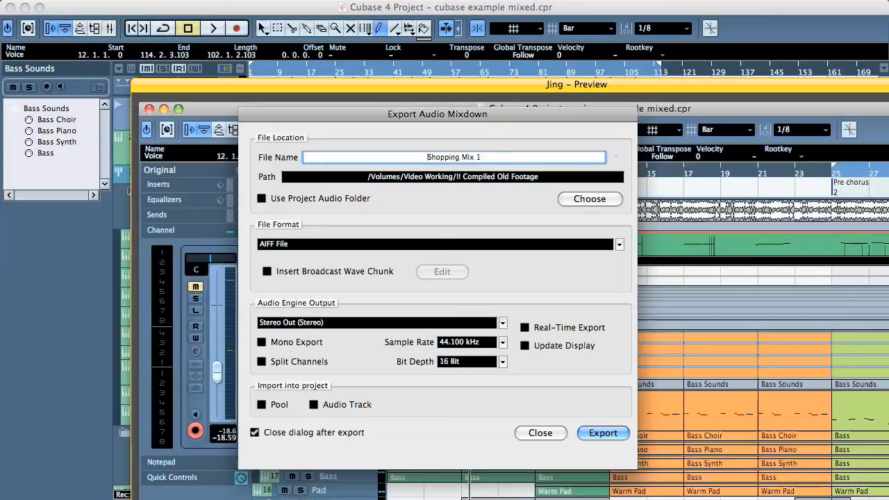
pyautogui.write('Bloogs')
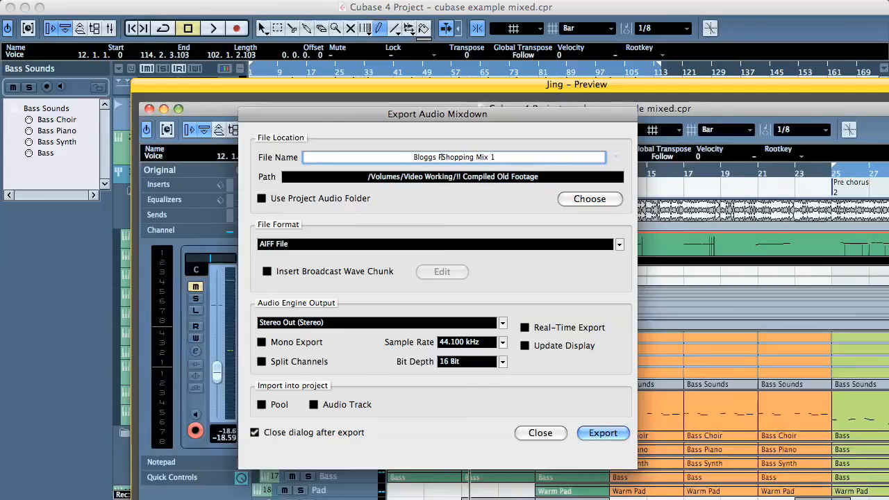
pyautogui.write('Fred')
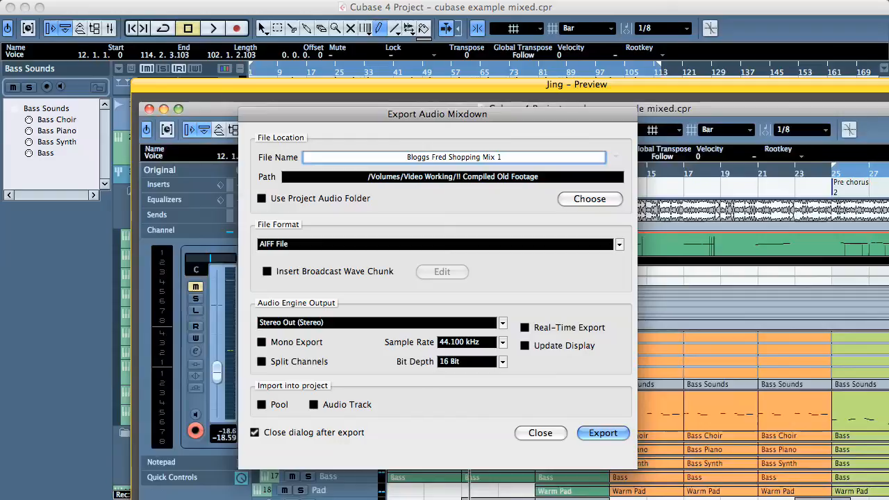
pyautogui.click(481, 157)
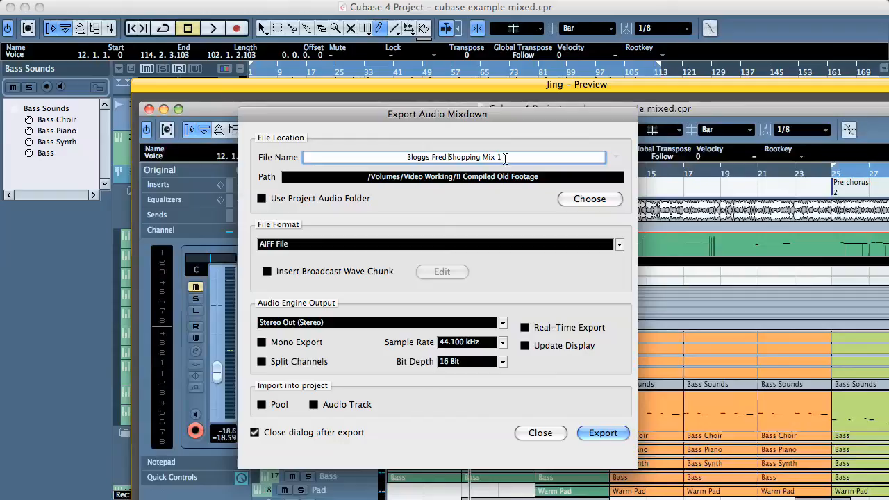
pyautogui.write('1')
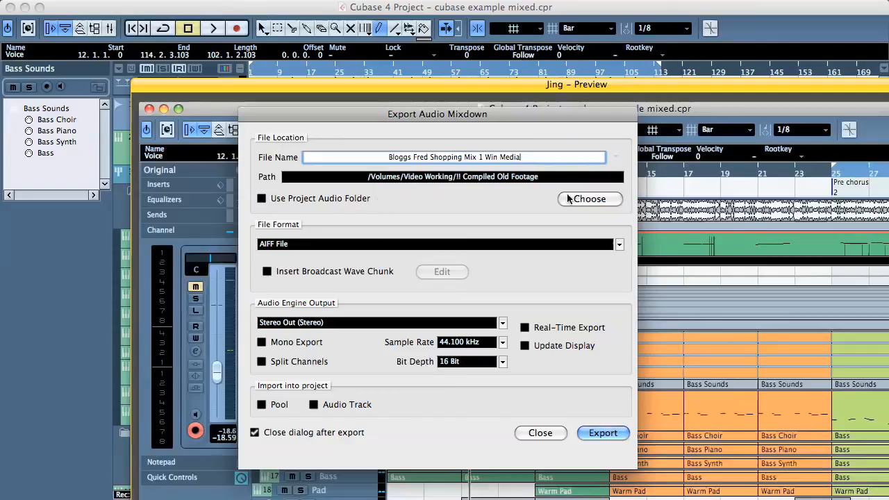
# Choose the cubase projects folder on Macintosh HD as the mixdown save location
pyautogui.click(589, 199)
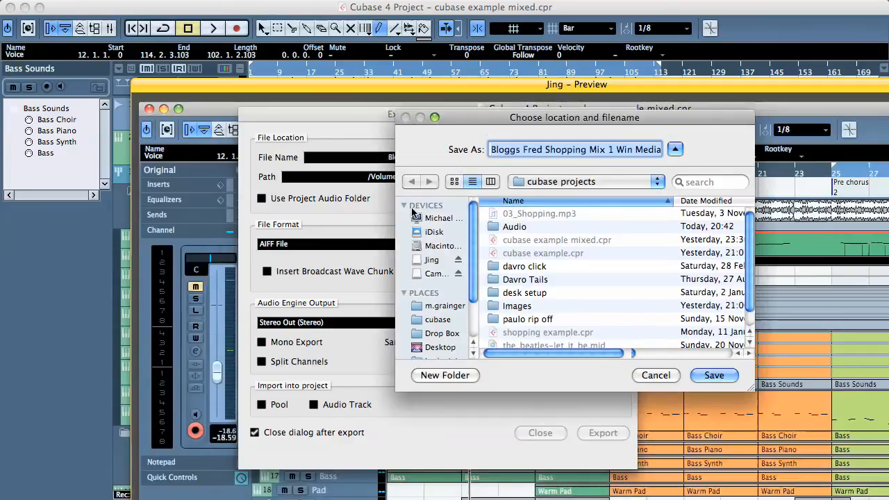
pyautogui.click(445, 246)
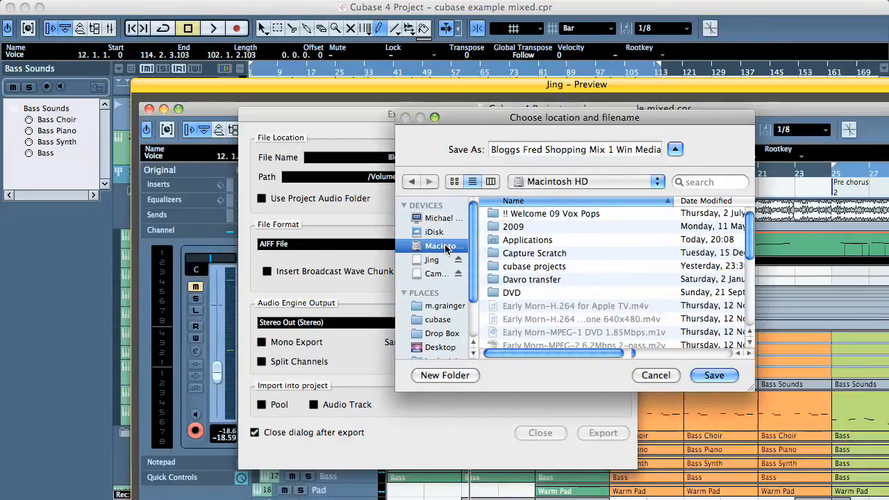
pyautogui.moveTo(575, 117); pyautogui.dragTo(482, 141)
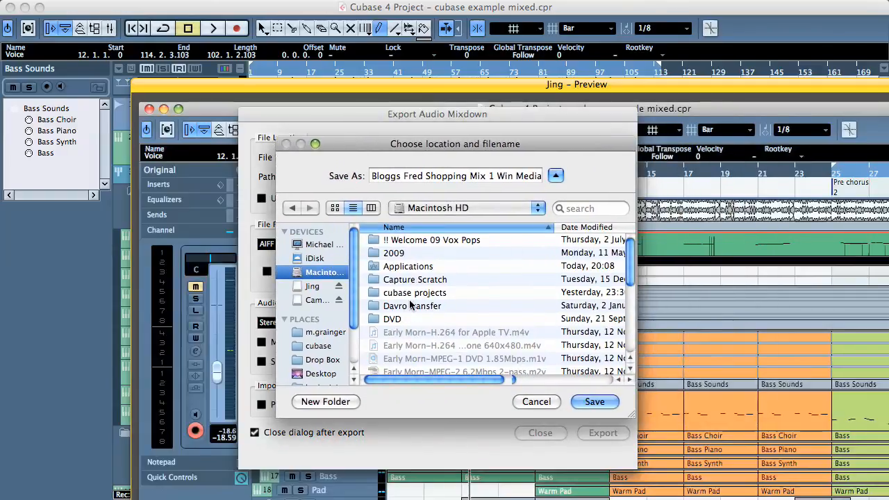
pyautogui.doubleClick(414, 291)
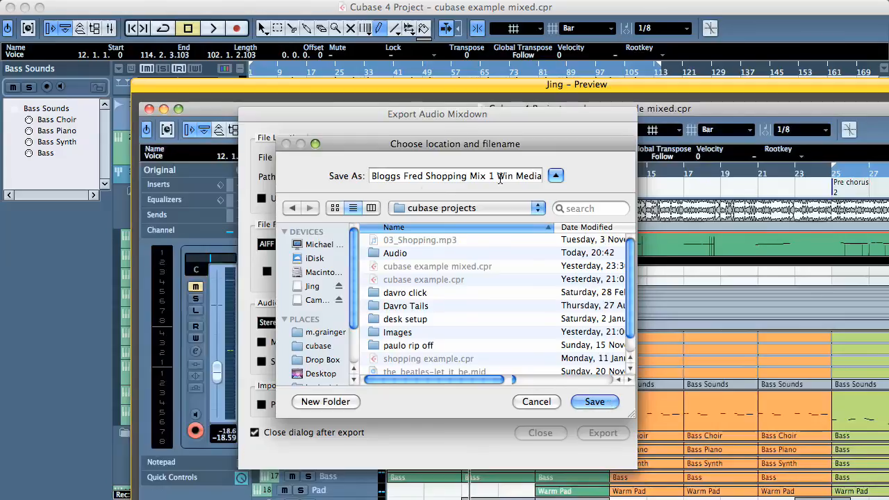
pyautogui.click(595, 402)
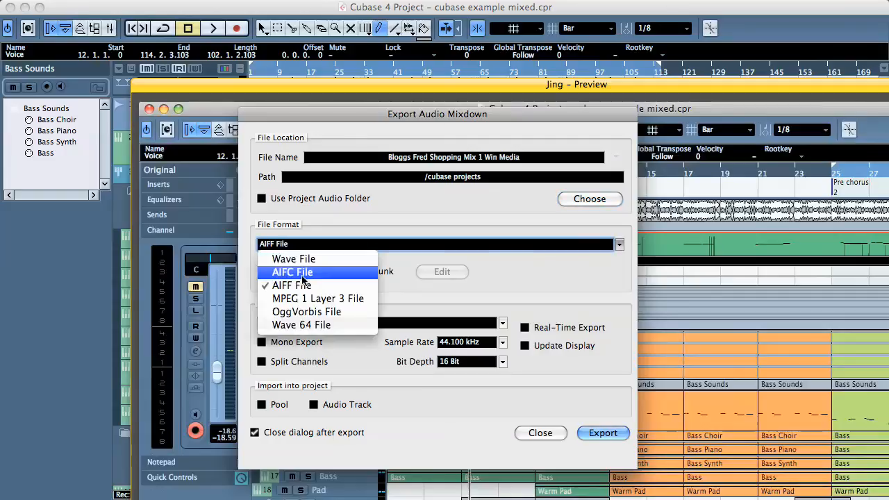
pyautogui.moveTo(305, 311)
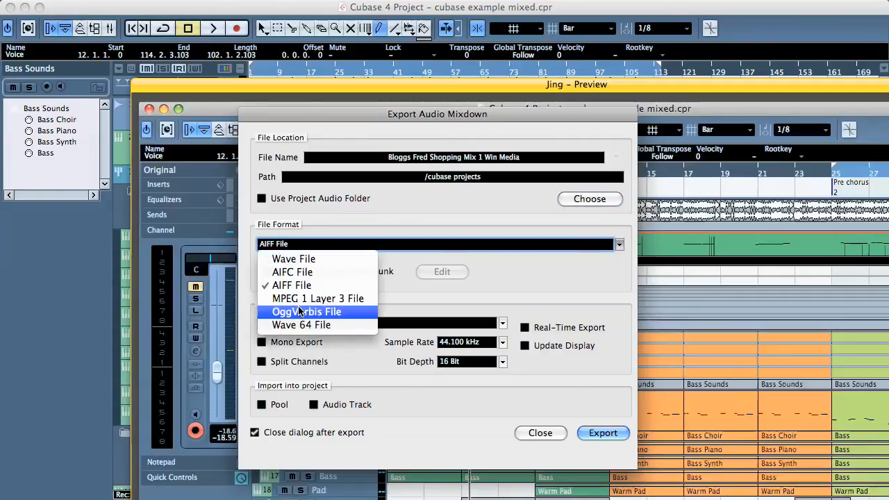
pyautogui.moveTo(317, 297)
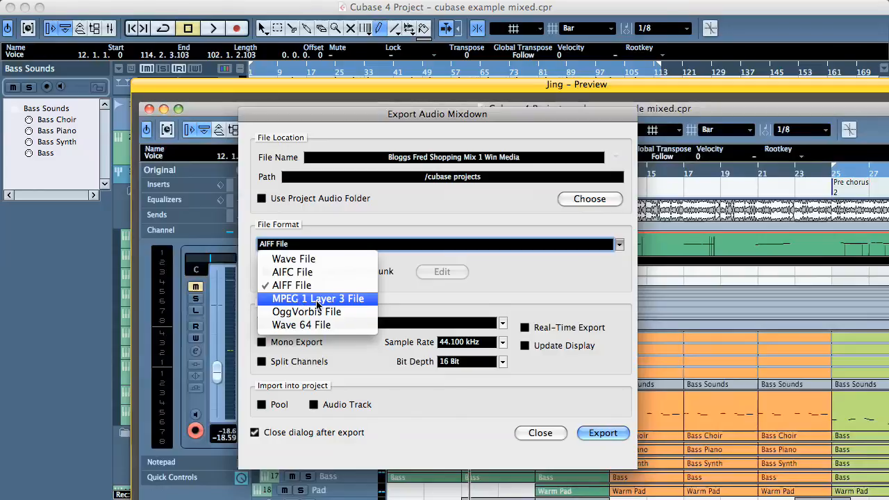
pyautogui.moveTo(301, 325)
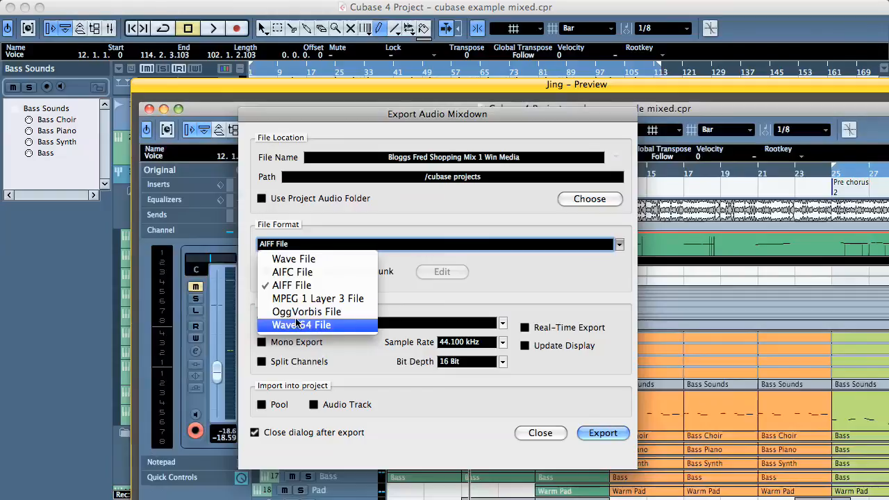
pyautogui.moveTo(293, 258)
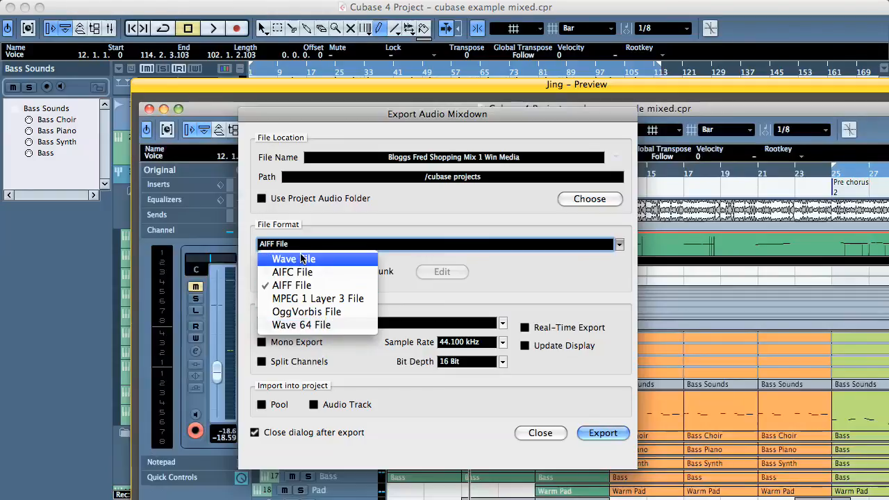
pyautogui.moveTo(292, 287)
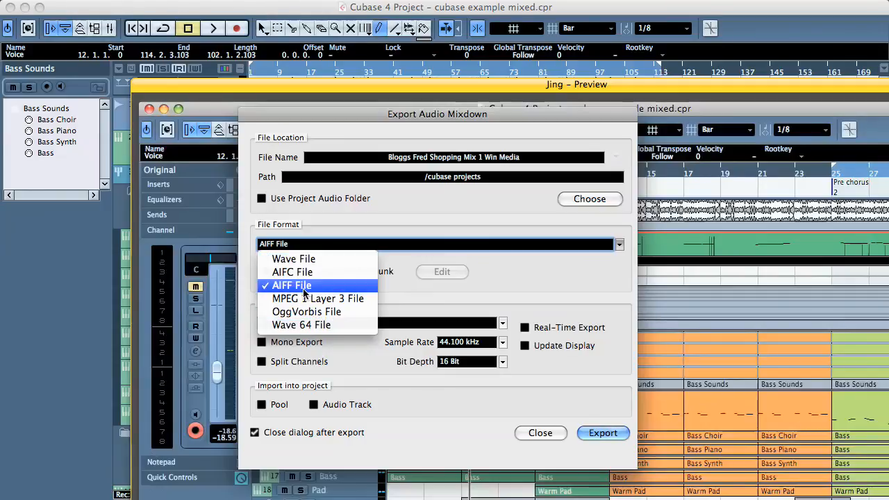
pyautogui.moveTo(300, 325)
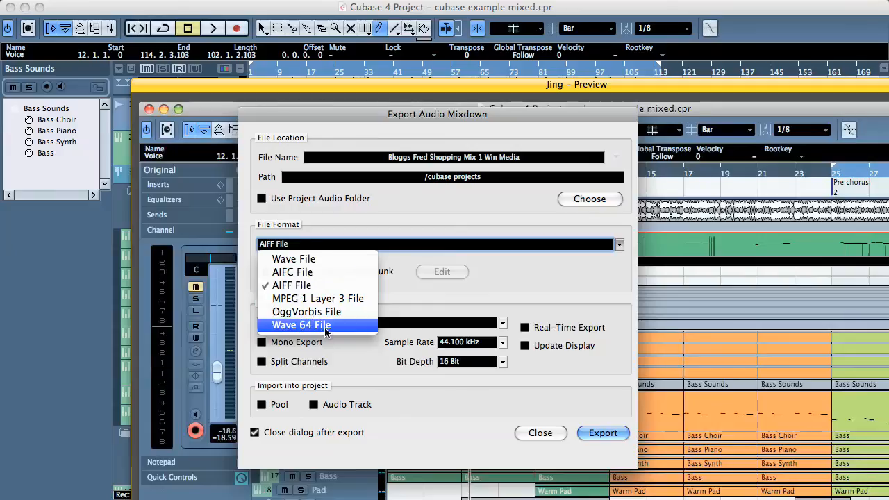
pyautogui.moveTo(311, 286)
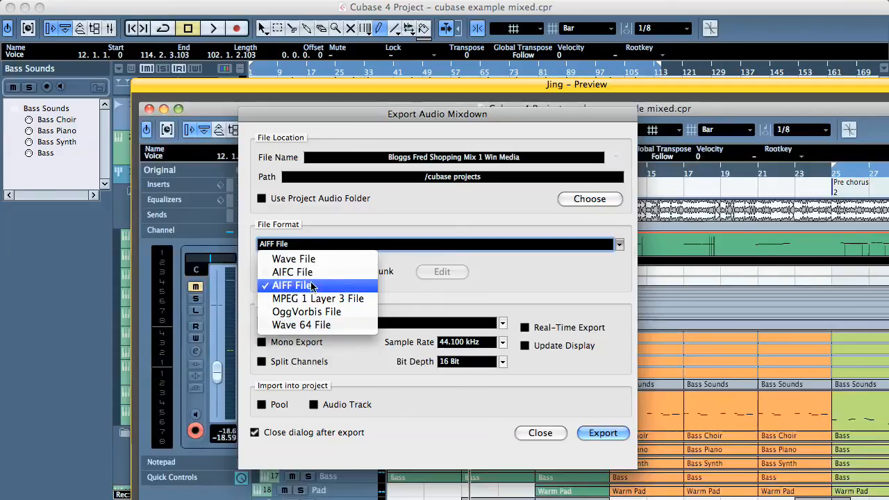
pyautogui.moveTo(464, 299)
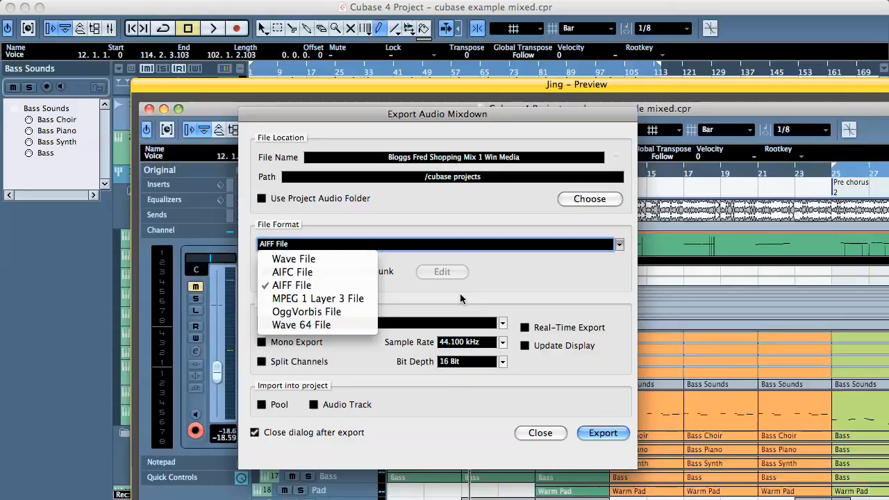
pyautogui.moveTo(294, 258)
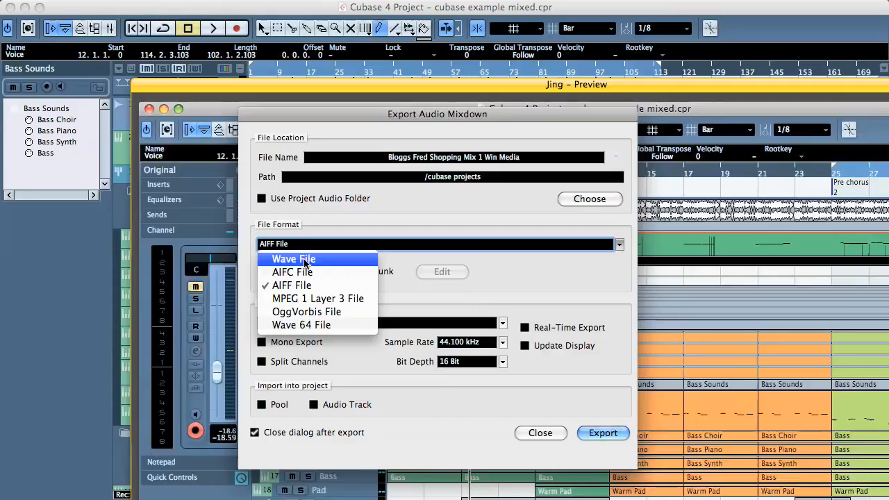
pyautogui.moveTo(317, 297)
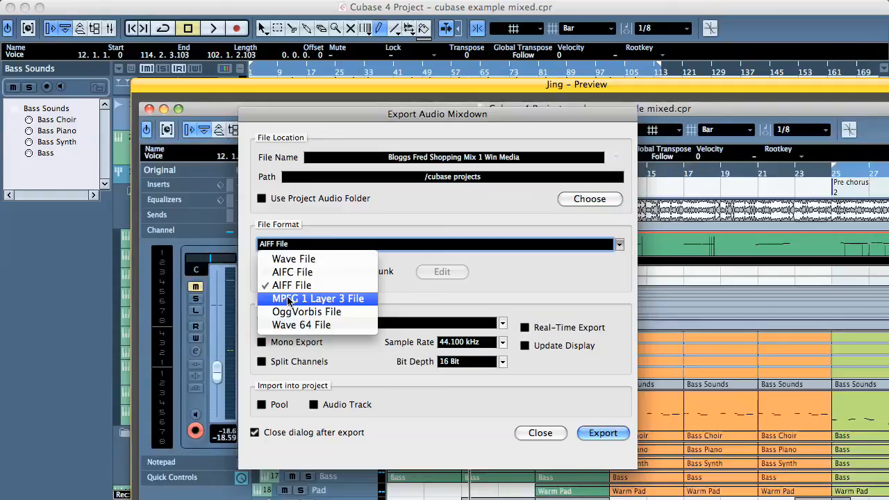
# Choose MPEG 1 Layer 3 File as the export format, keeping 128 kBit at 44.1 kHz
pyautogui.click(317, 298)
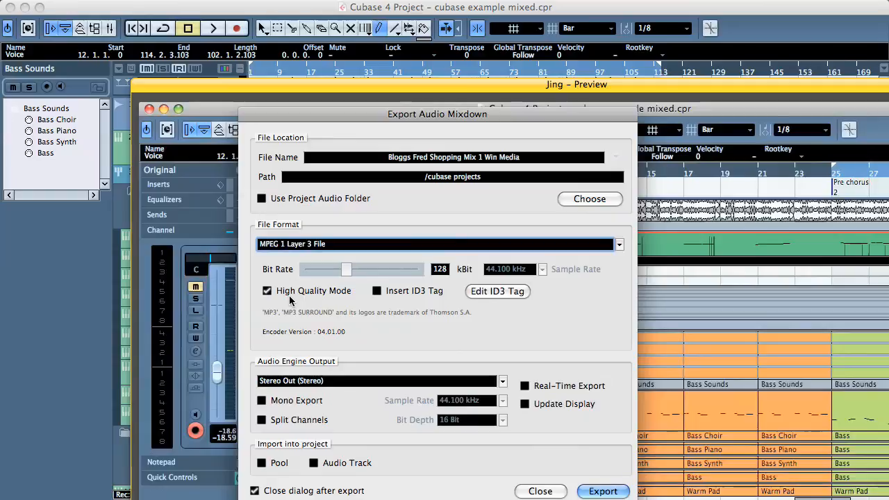
pyautogui.moveTo(452, 322)
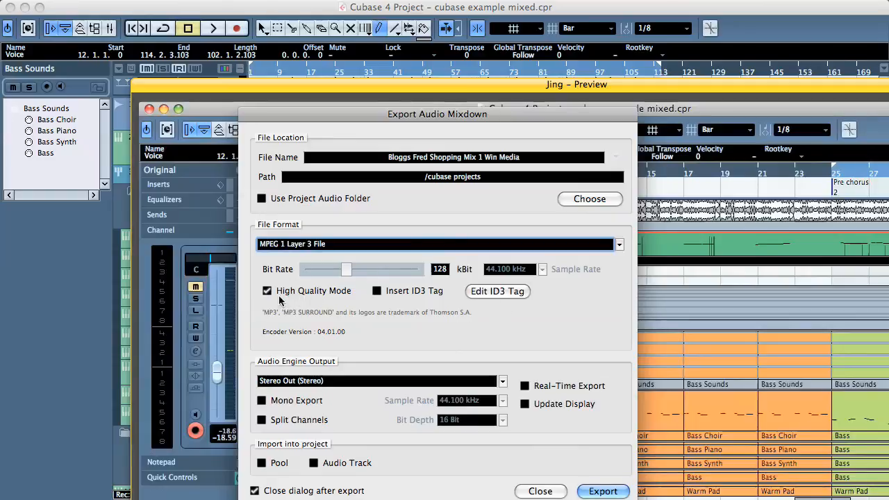
pyautogui.click(439, 269)
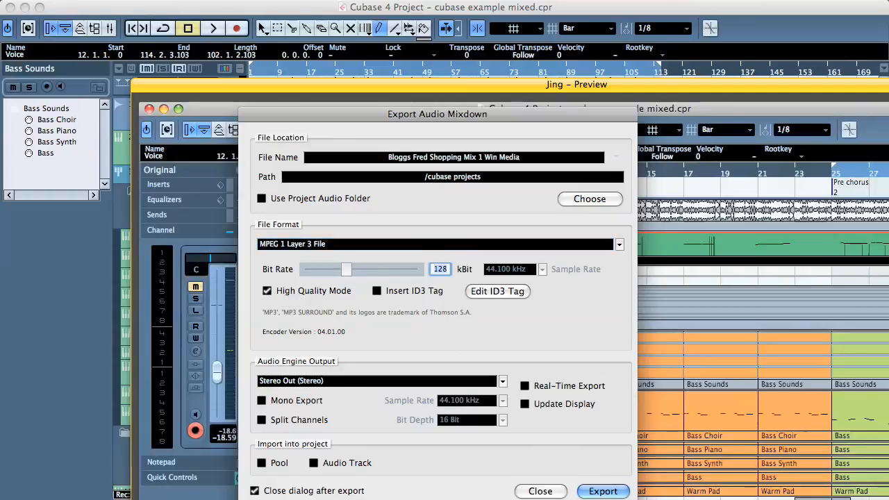
pyautogui.moveTo(564, 330)
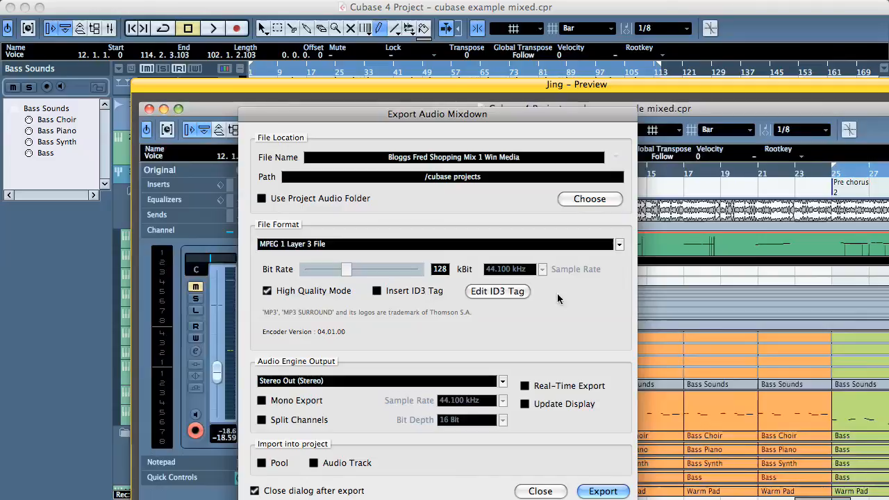
pyautogui.moveTo(506, 278)
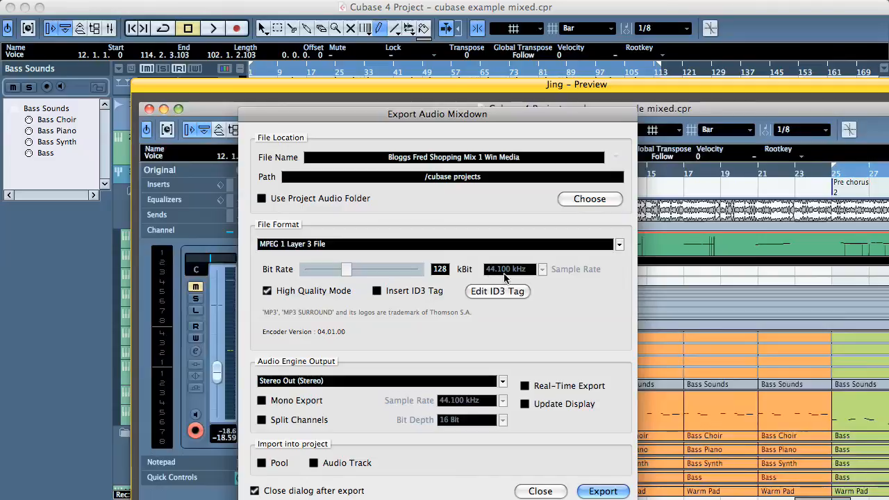
pyautogui.moveTo(378, 333)
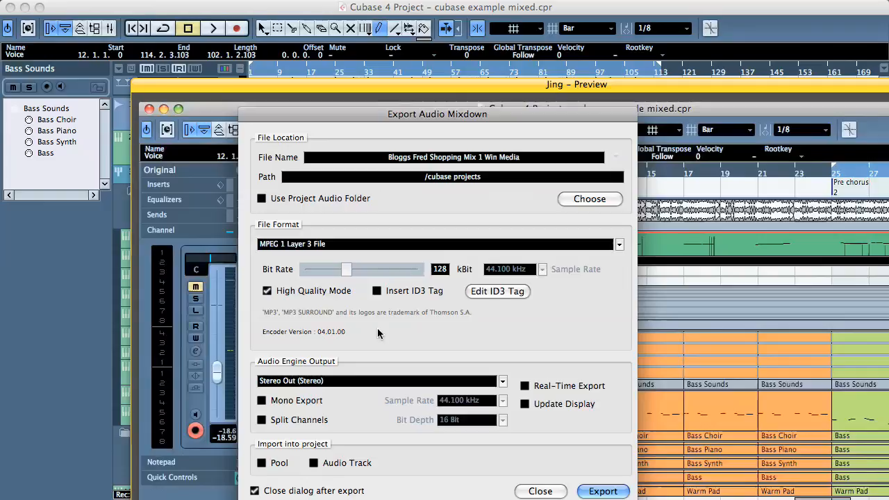
pyautogui.moveTo(358, 319)
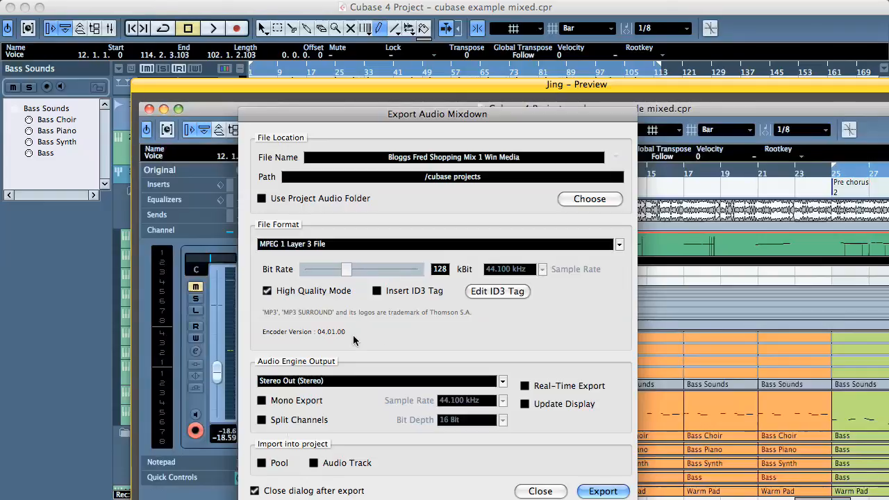
pyautogui.moveTo(434, 347)
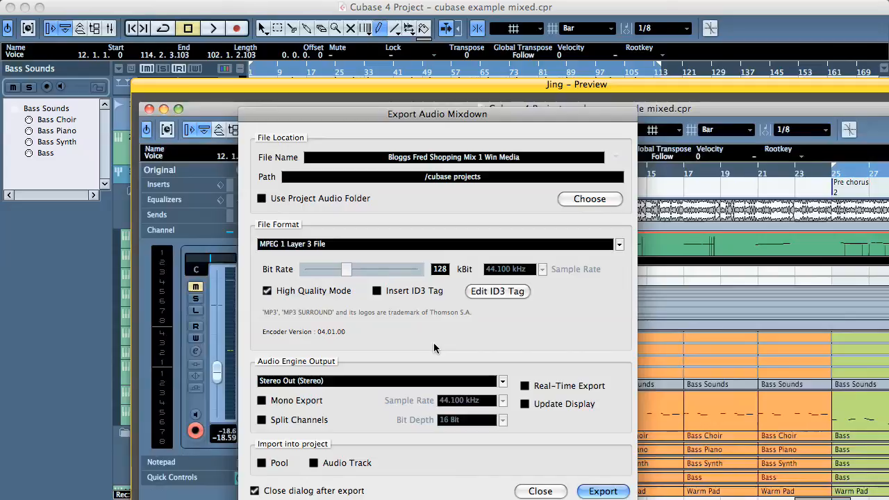
pyautogui.moveTo(458, 344)
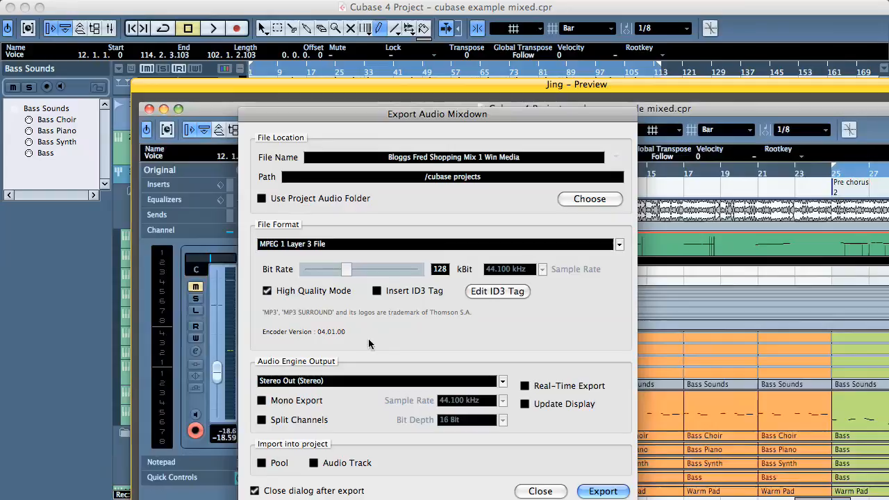
pyautogui.moveTo(400, 347)
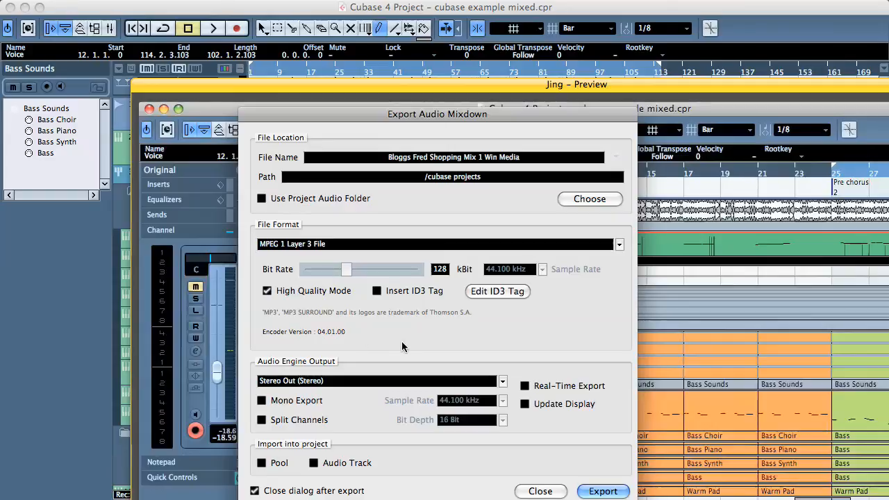
pyautogui.moveTo(395, 410)
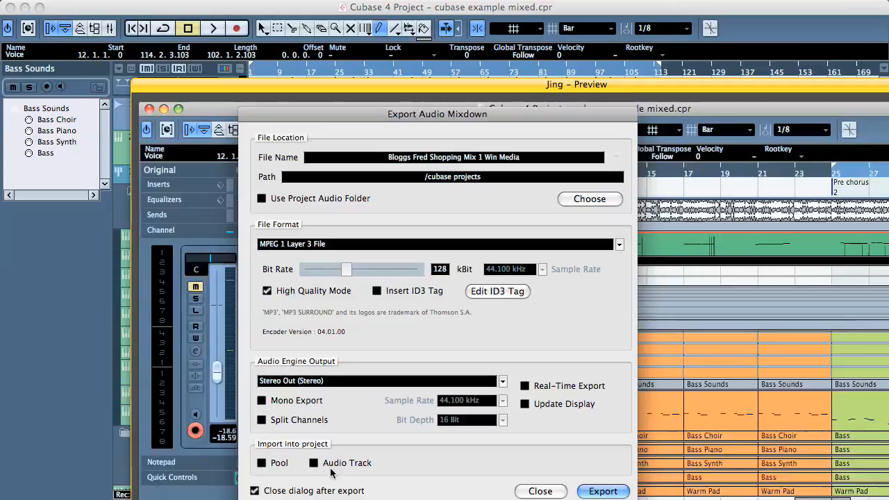
pyautogui.moveTo(583, 473)
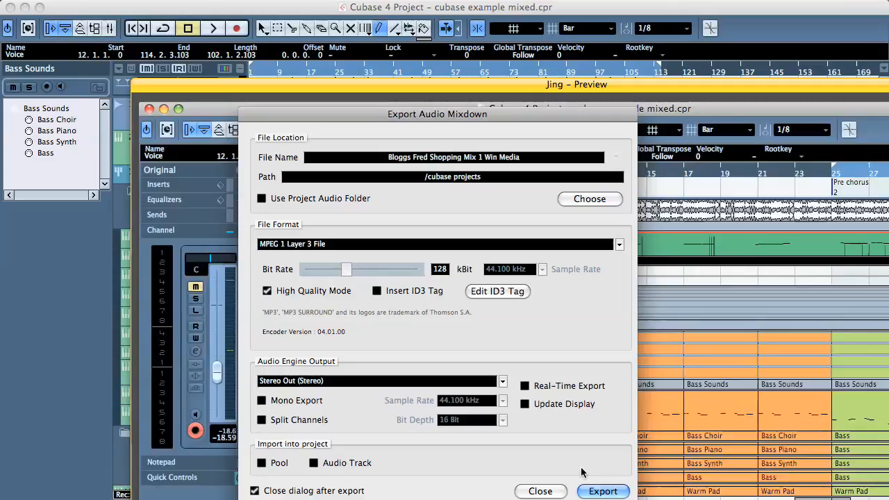
# Export the mixdown to file so the progress bar begins running
pyautogui.click(603, 492)
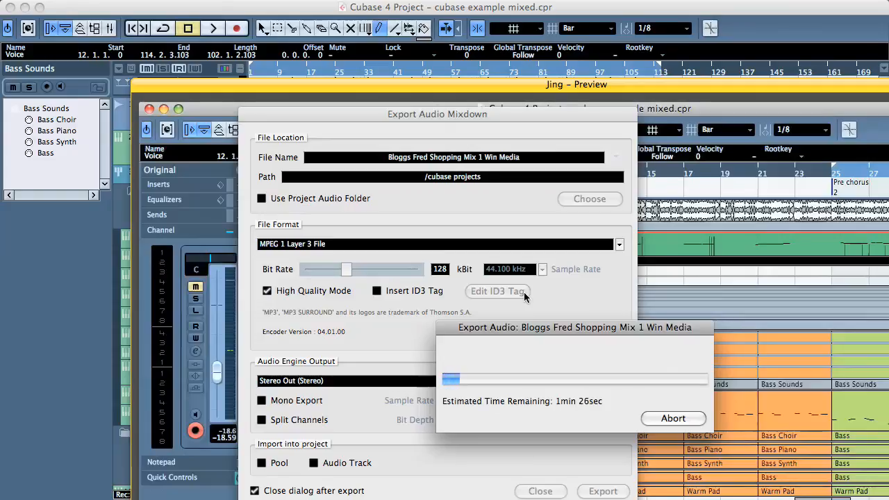
pyautogui.moveTo(450, 214)
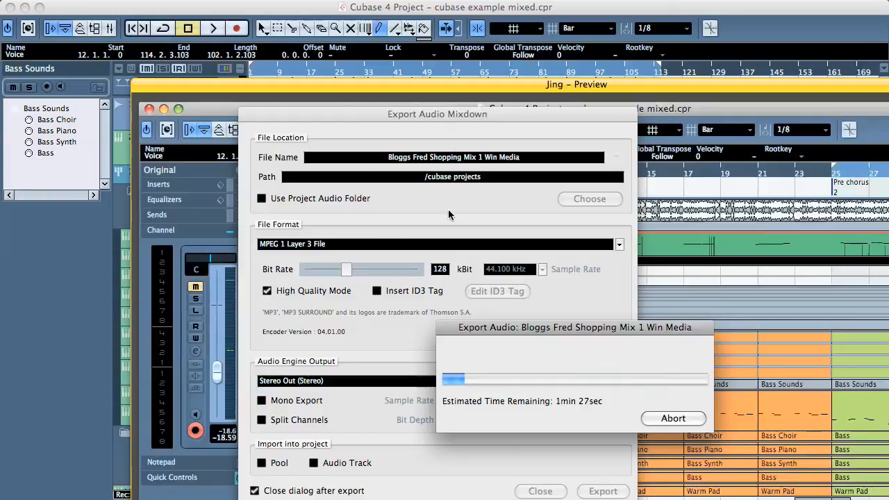
pyautogui.moveTo(492, 280)
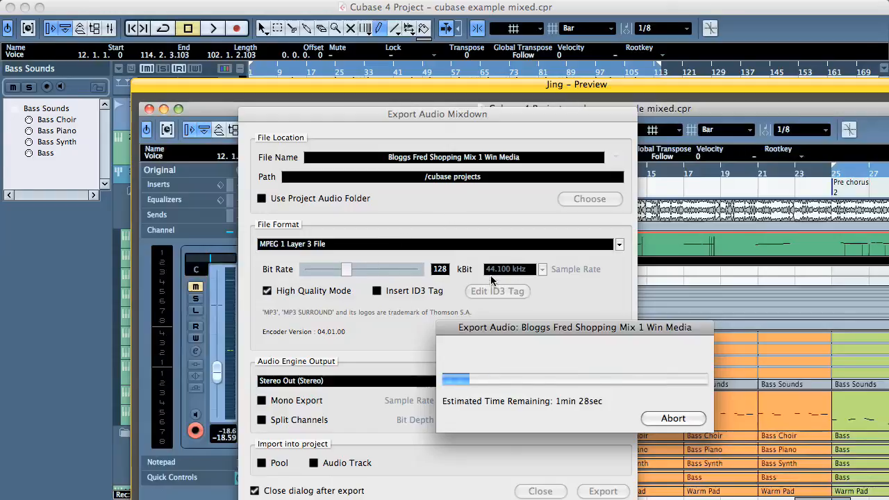